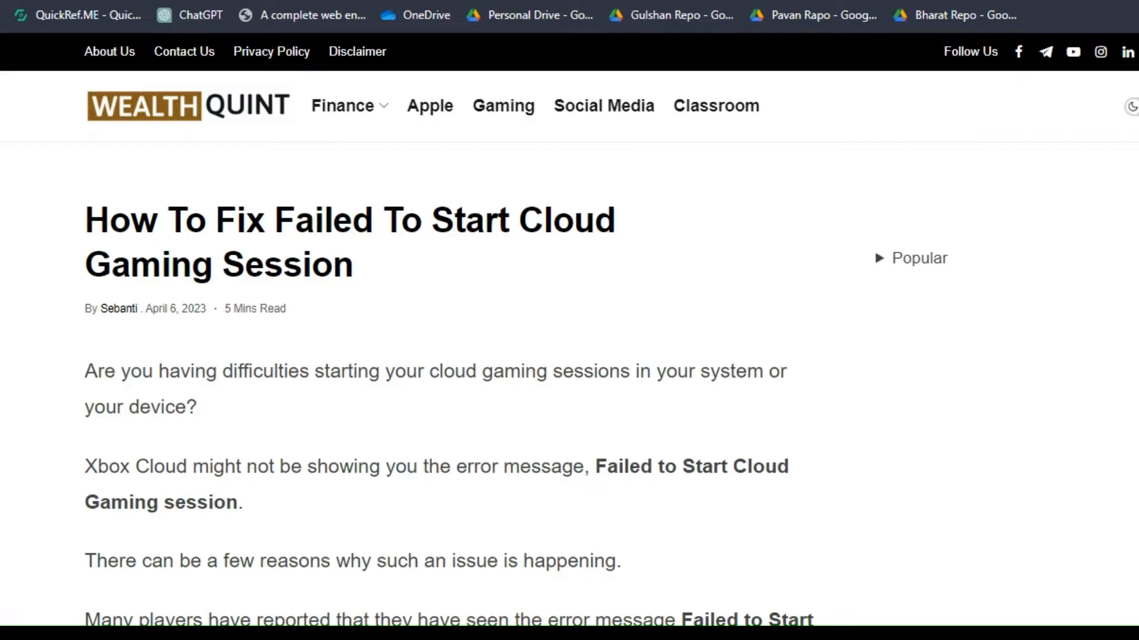
{"action": "scroll", "scroll_direction": "down", "scroll_amount": 3}
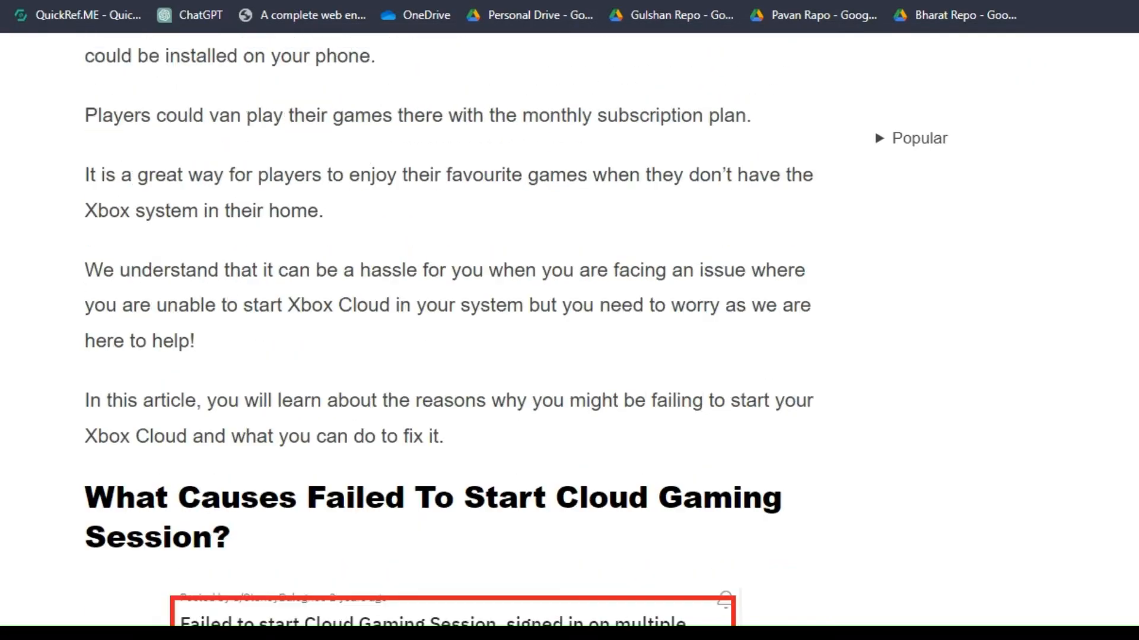
{"action": "scroll", "scroll_direction": "down", "scroll_amount": 3}
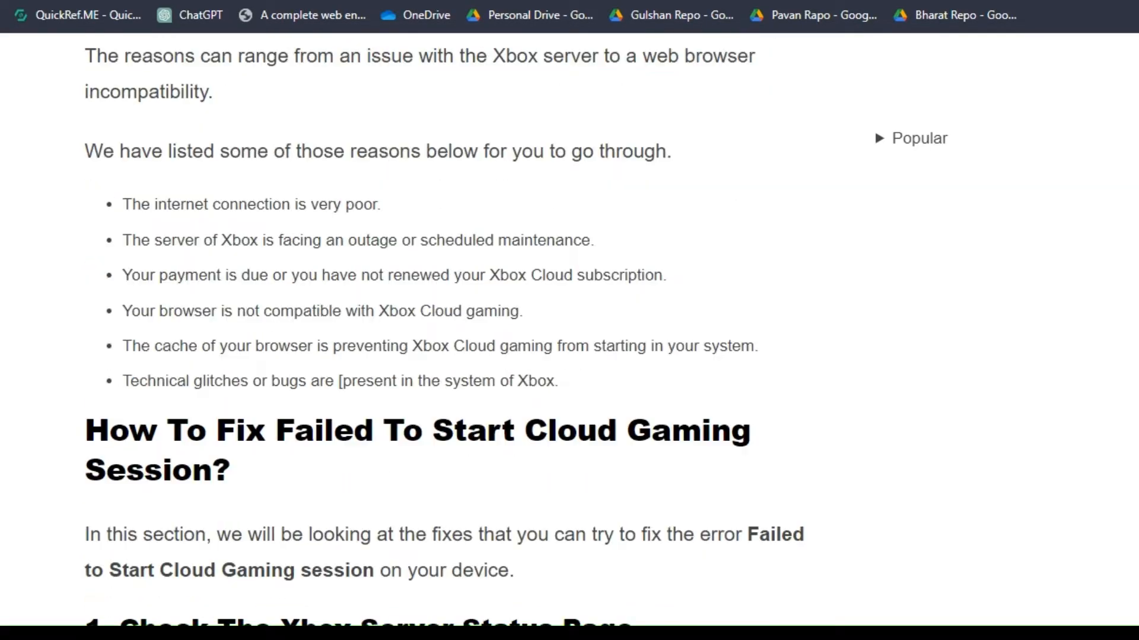
{"action": "scroll", "scroll_direction": "down", "scroll_amount": 3}
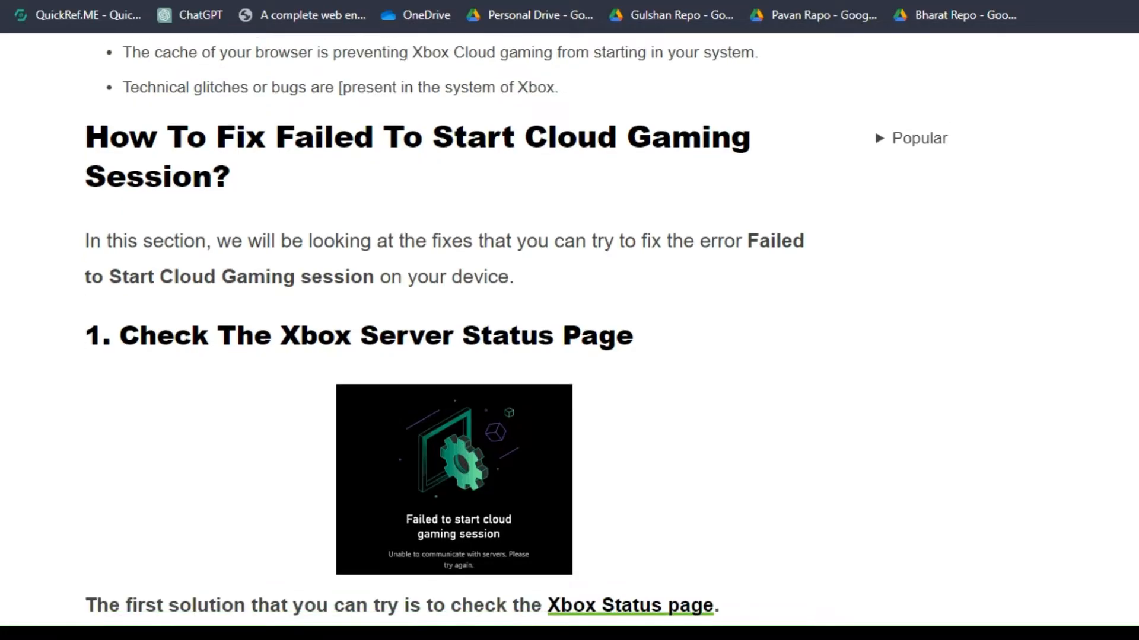
{"action": "scroll", "scroll_direction": "down", "scroll_amount": 3}
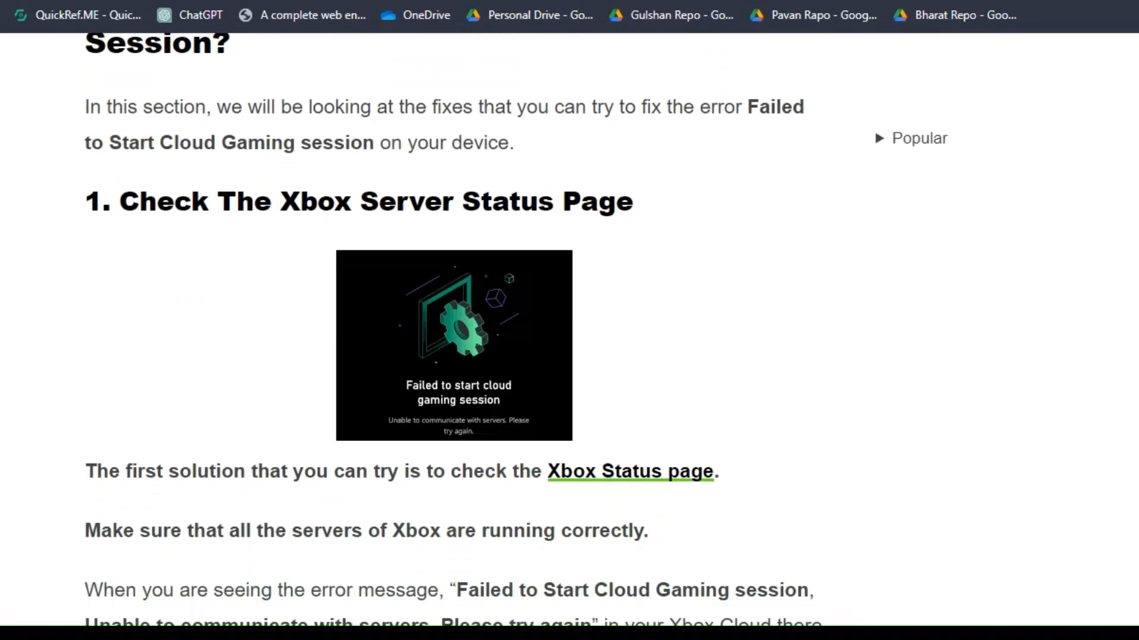
{"action": "scroll", "scroll_direction": "down", "scroll_amount": 3}
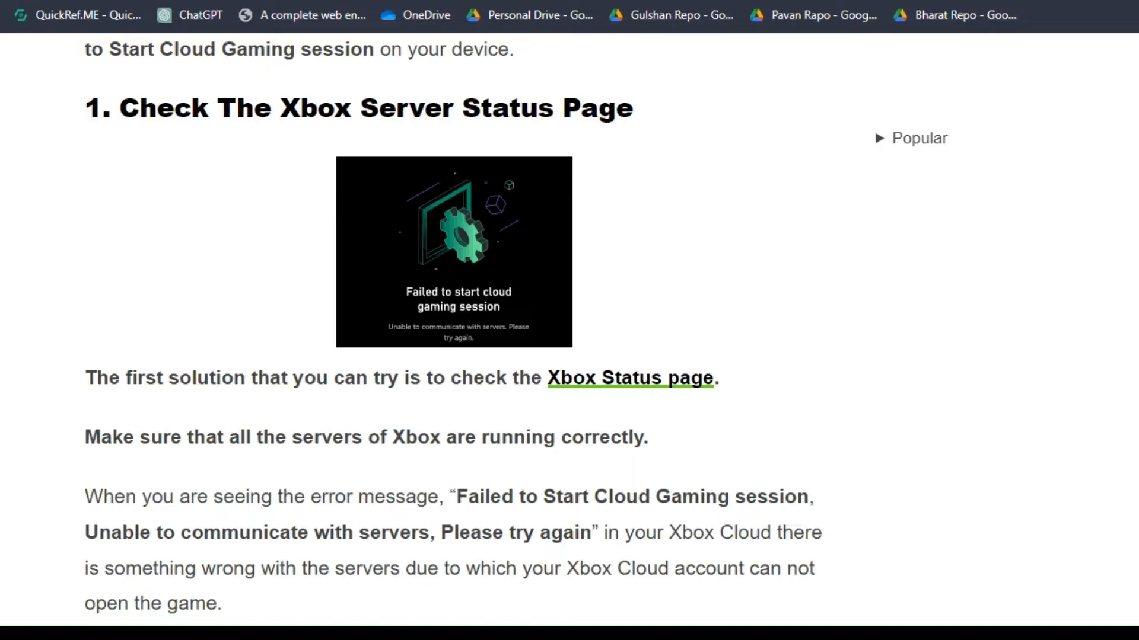
{"action": "scroll", "scroll_direction": "down", "scroll_amount": 3}
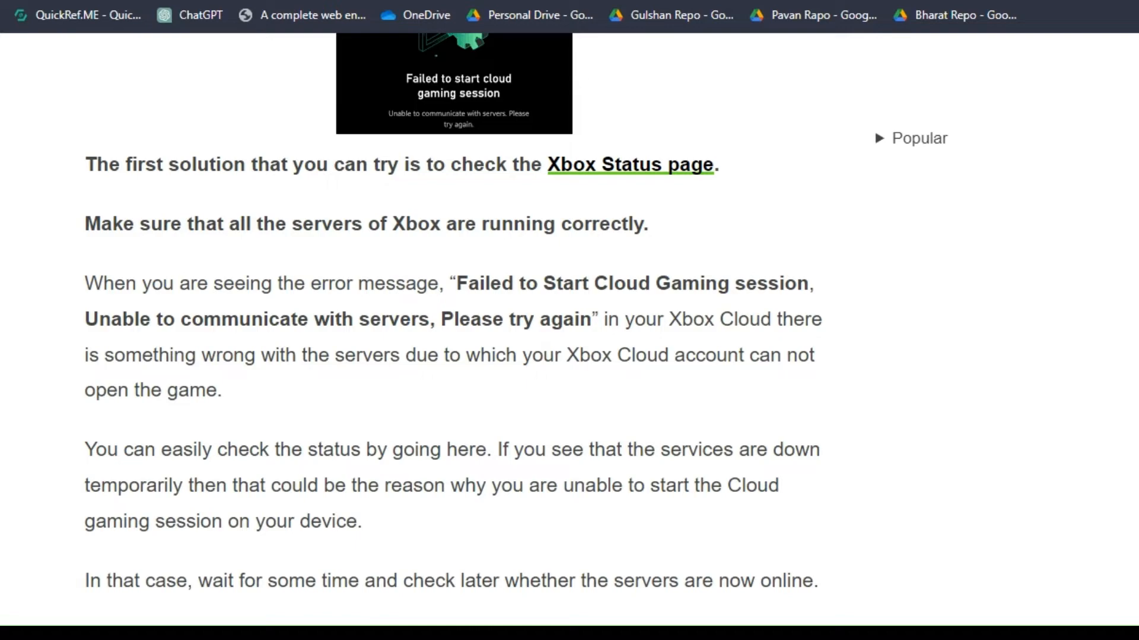
{"action": "scroll", "scroll_direction": "down", "scroll_amount": 3}
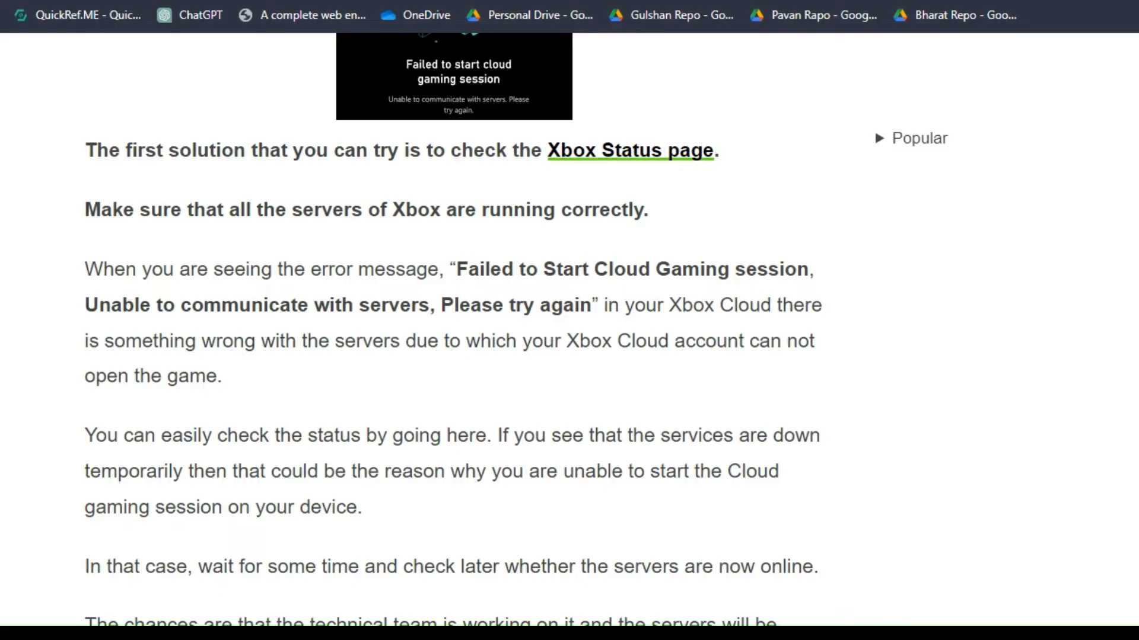
{"action": "scroll", "scroll_direction": "down", "scroll_amount": 3}
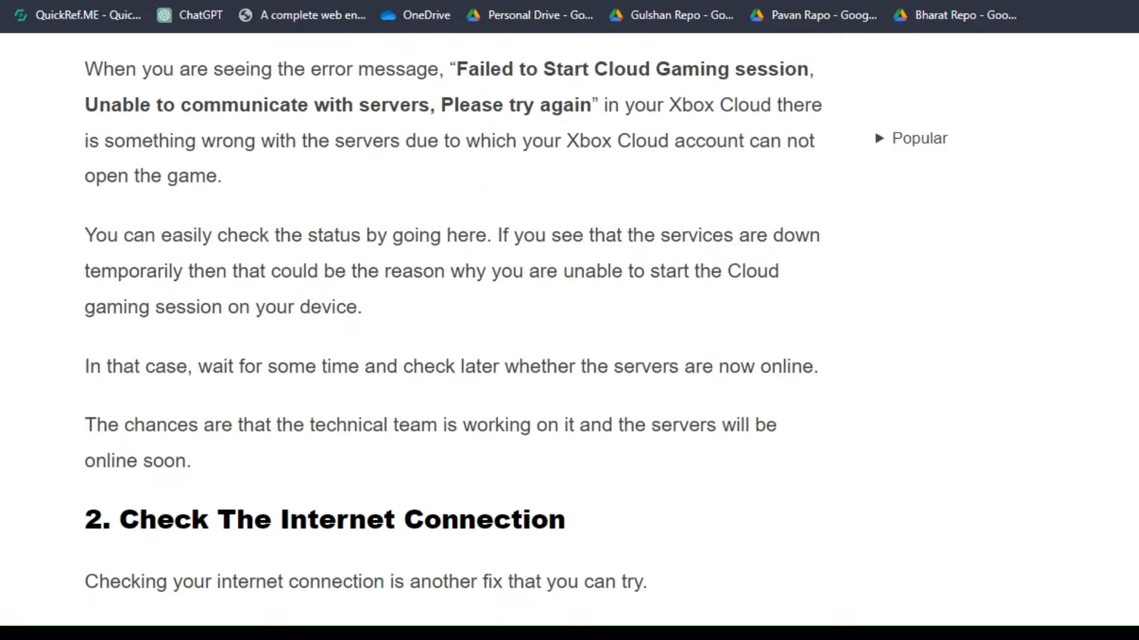
{"action": "scroll", "scroll_direction": "down", "scroll_amount": 3}
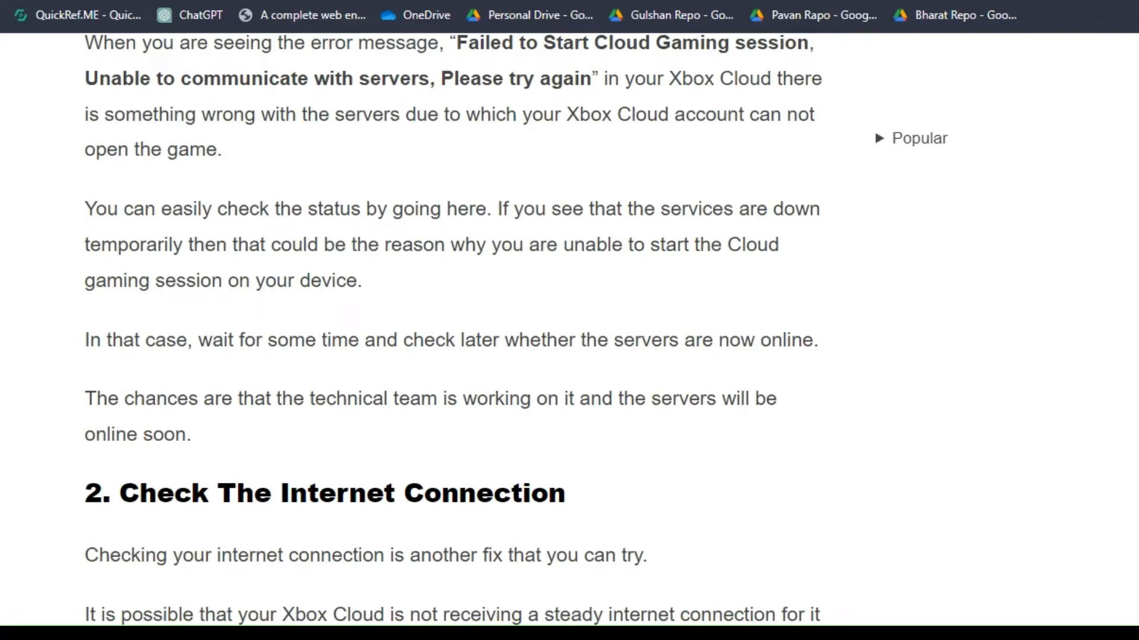
{"action": "scroll", "scroll_direction": "down", "scroll_amount": 3}
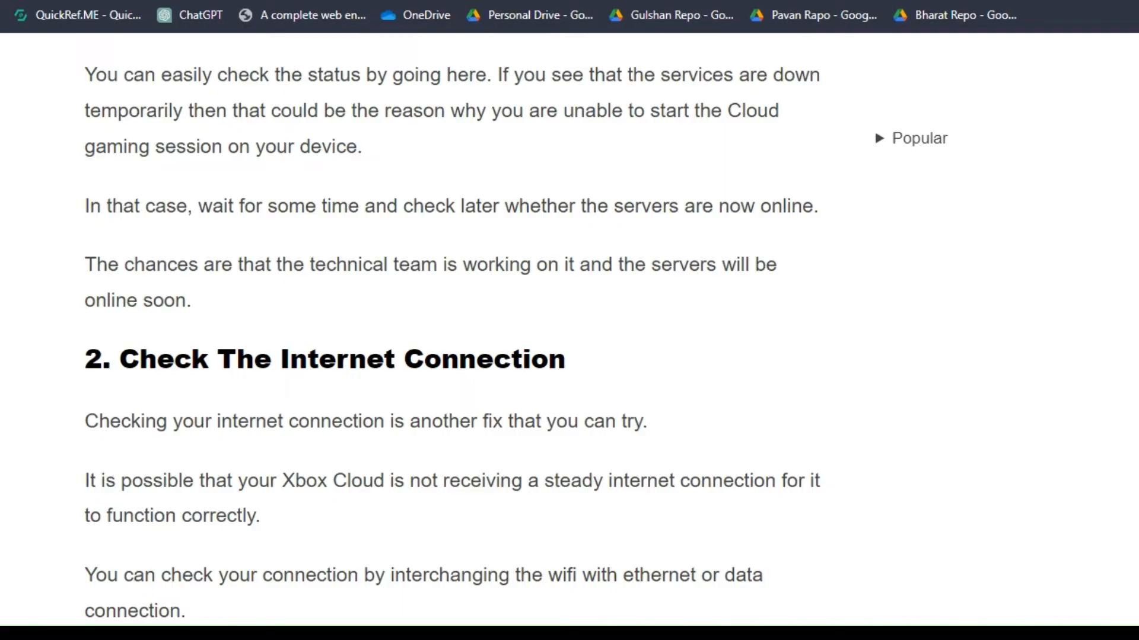
{"action": "scroll", "scroll_direction": "down", "scroll_amount": 3}
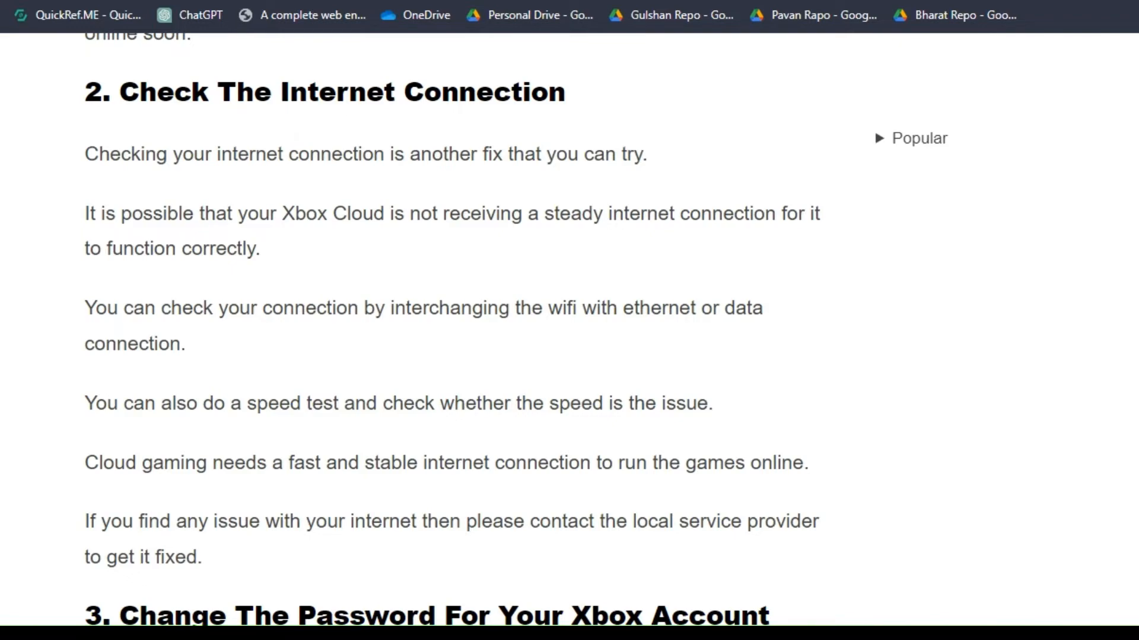
{"action": "scroll", "scroll_direction": "down", "scroll_amount": 3}
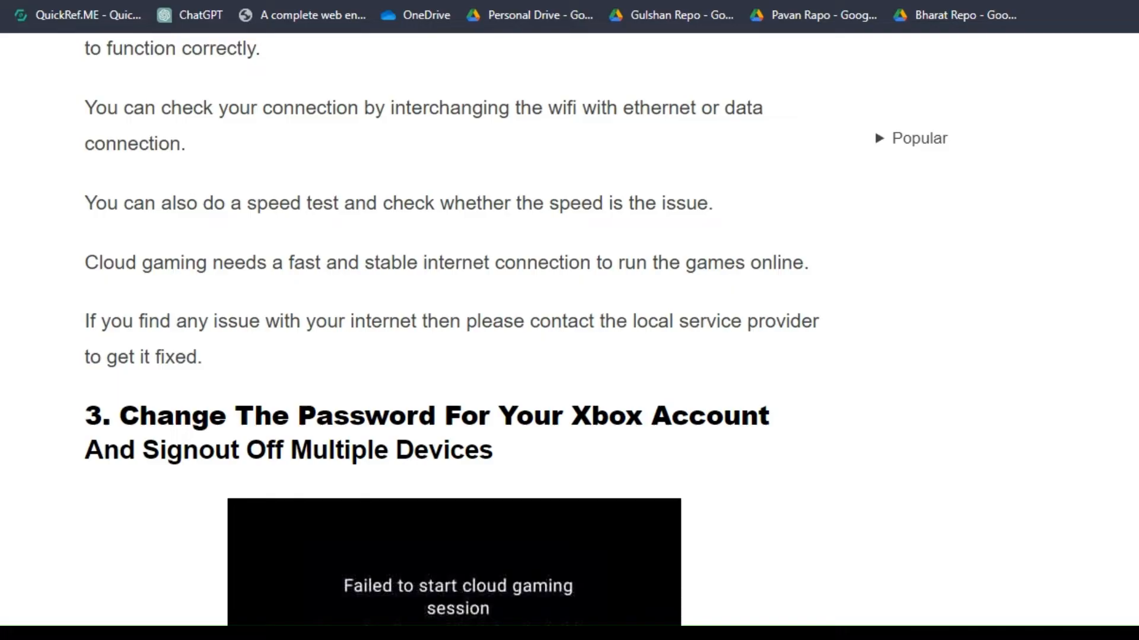
{"action": "scroll", "scroll_direction": "down", "scroll_amount": 3}
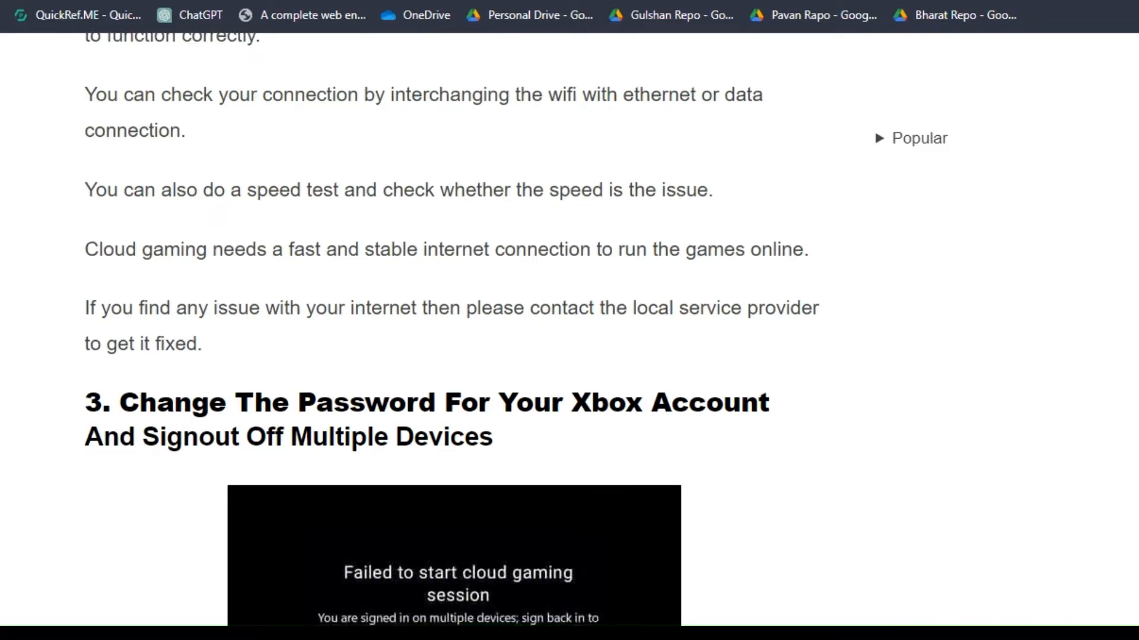
{"action": "scroll", "scroll_direction": "down", "scroll_amount": 3}
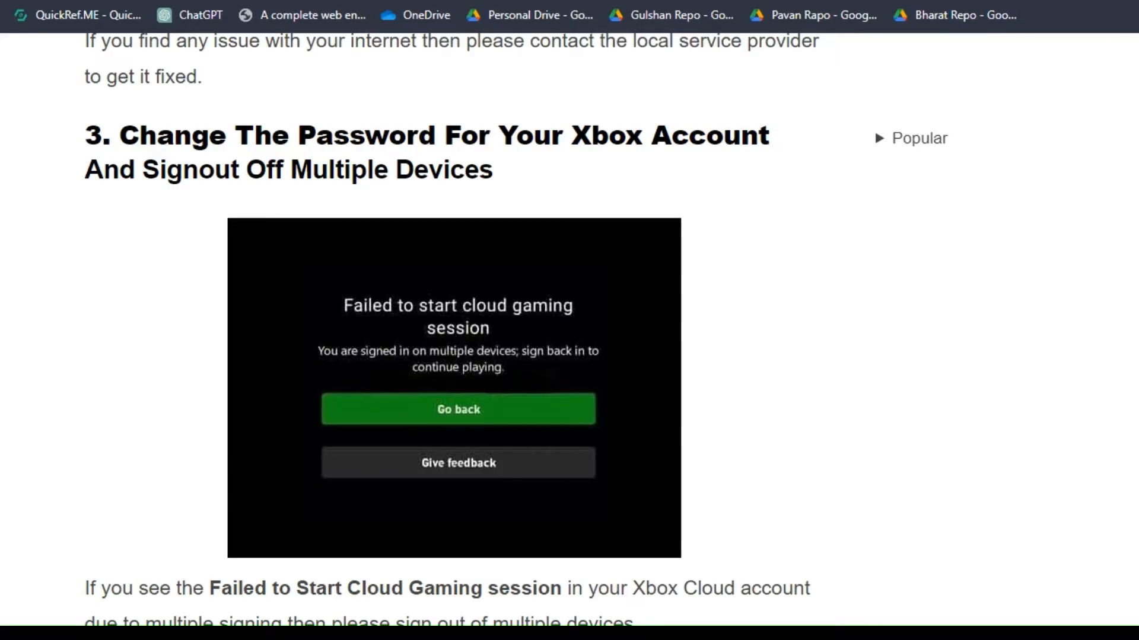
{"action": "scroll", "scroll_direction": "down", "scroll_amount": 3}
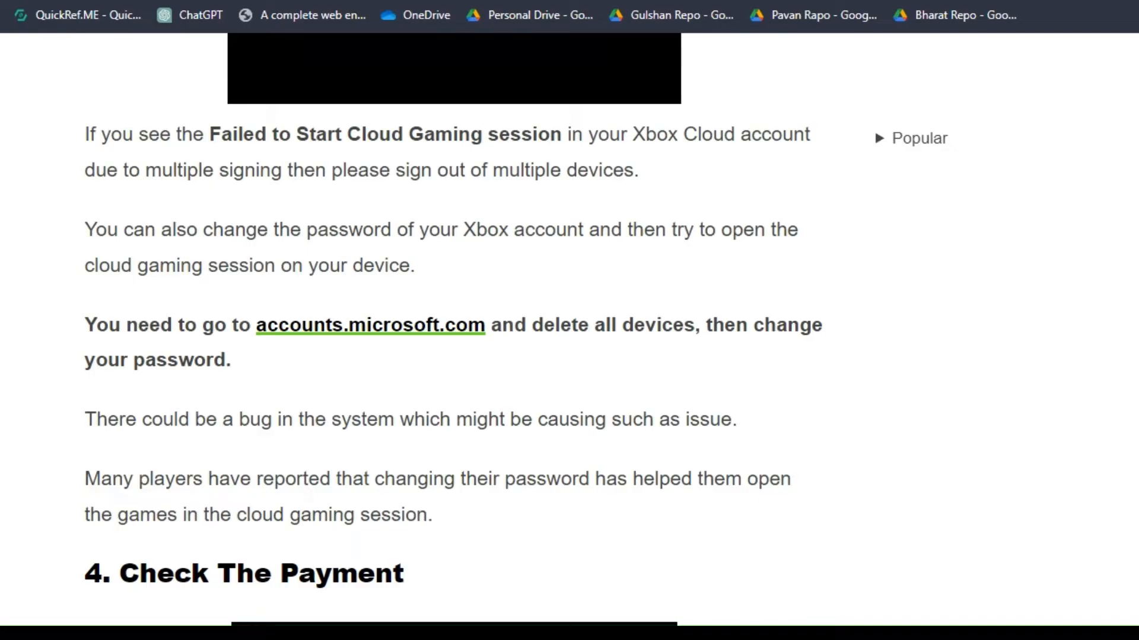
{"action": "scroll", "scroll_direction": "down", "scroll_amount": 3}
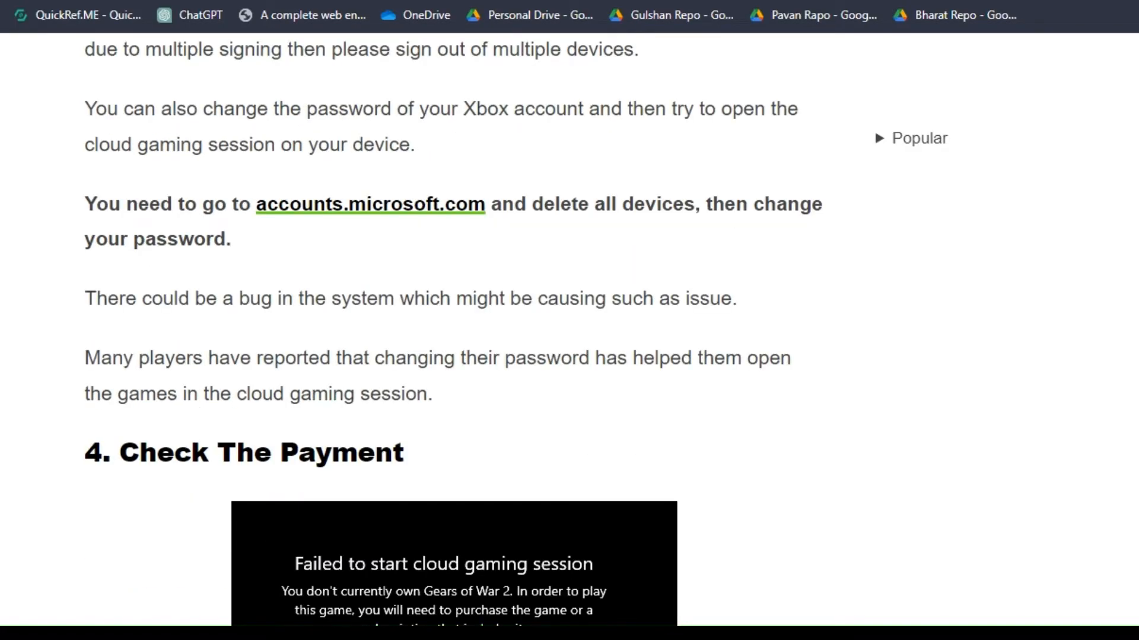
{"action": "mouse_move", "coordinate": [253, 231]}
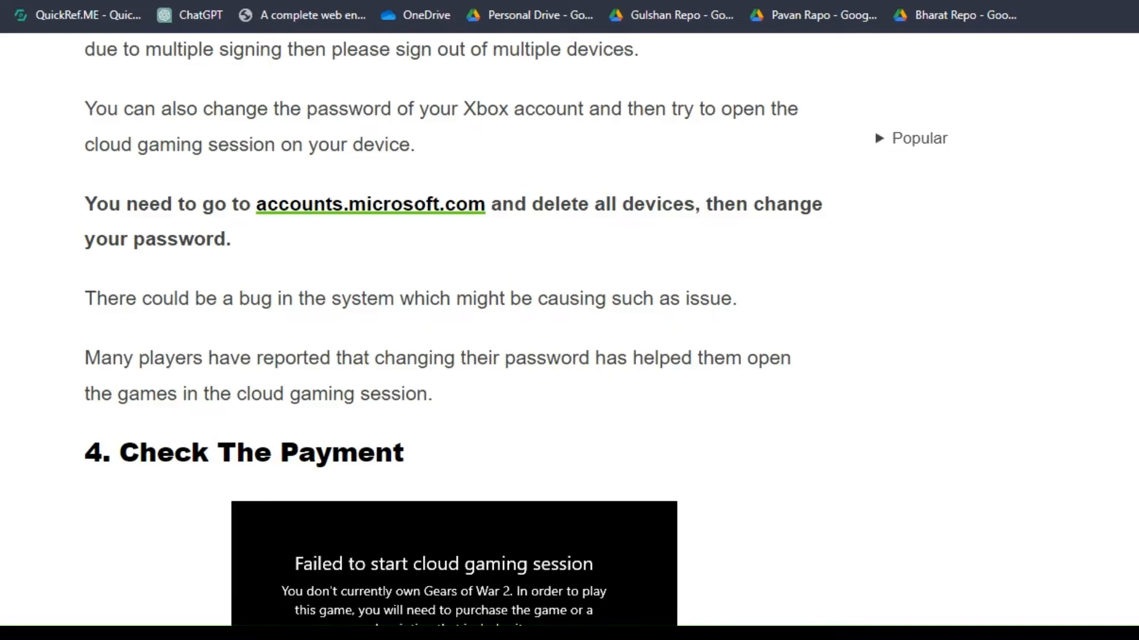
{"action": "scroll", "scroll_direction": "down", "scroll_amount": 3}
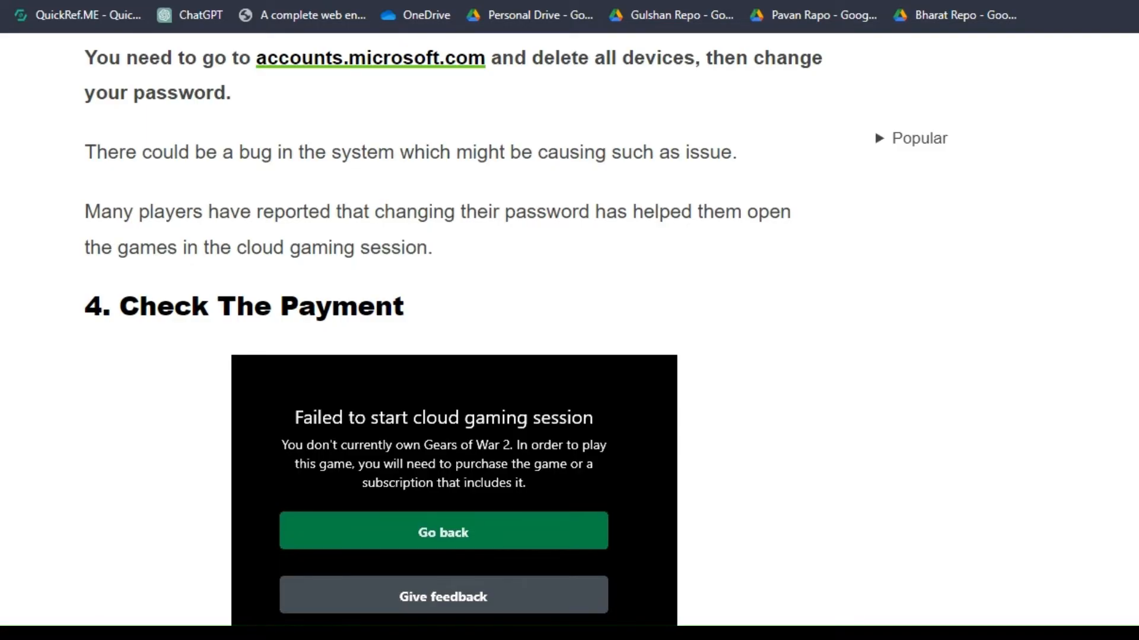
{"action": "scroll", "scroll_direction": "down", "scroll_amount": 3}
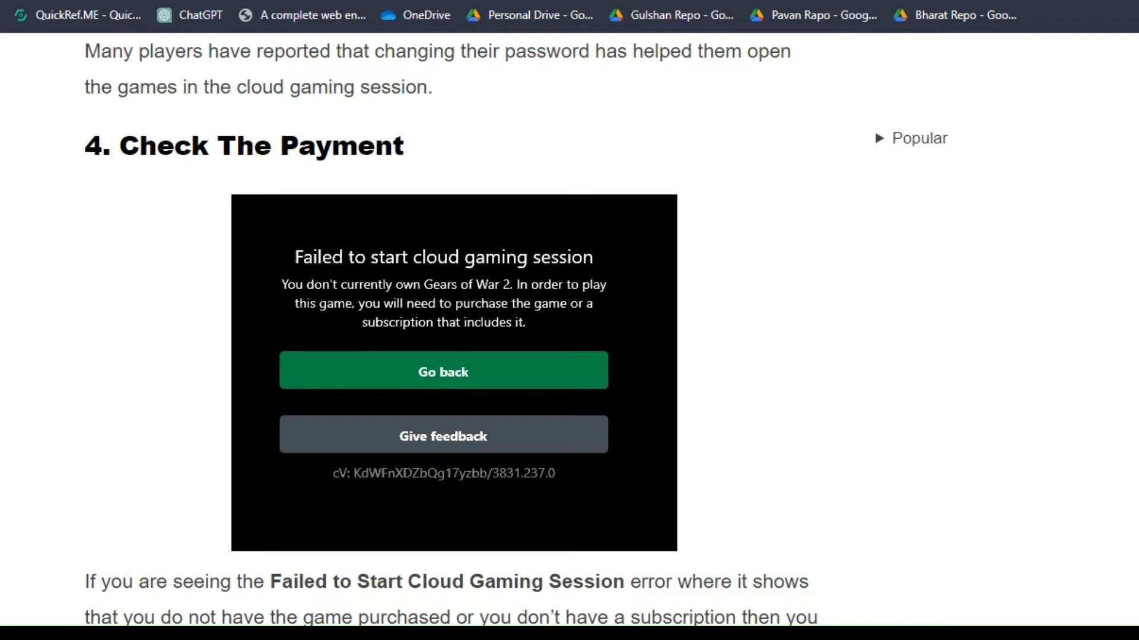
{"action": "scroll", "scroll_direction": "down", "scroll_amount": 3}
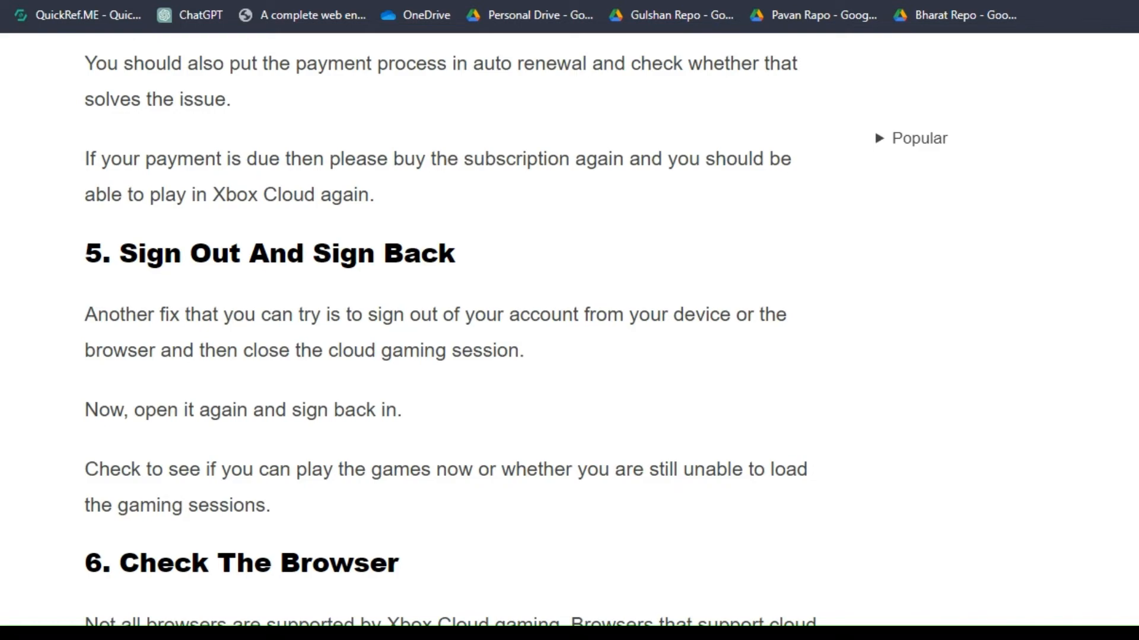
{"action": "scroll", "scroll_direction": "down", "scroll_amount": 3}
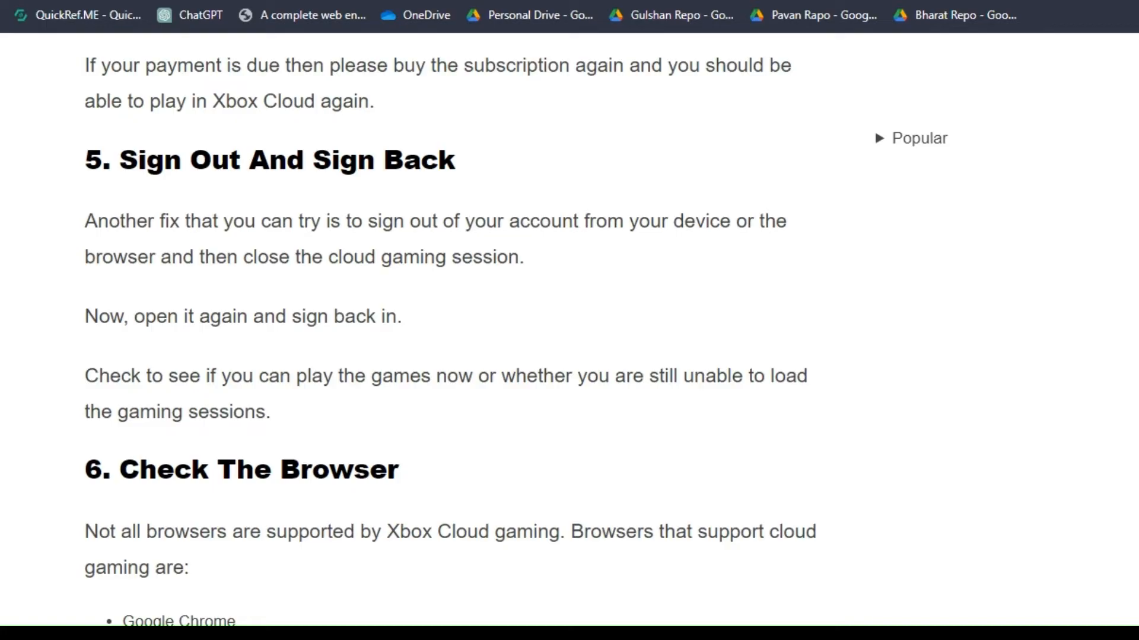
{"action": "scroll", "scroll_direction": "down", "scroll_amount": 3}
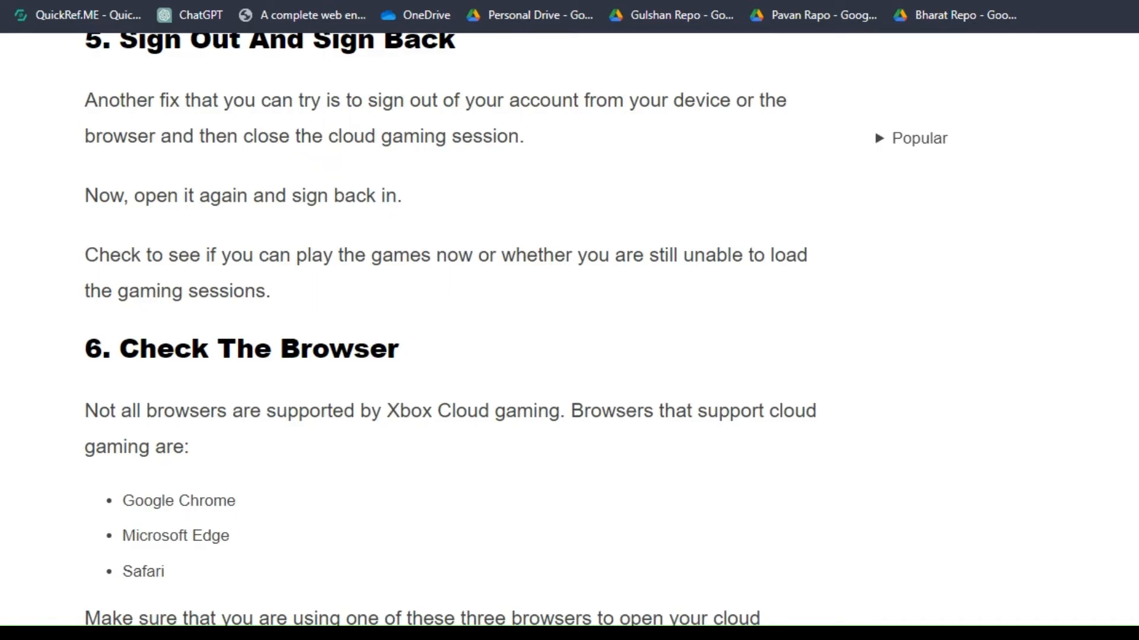
{"action": "scroll", "scroll_direction": "down", "scroll_amount": 3}
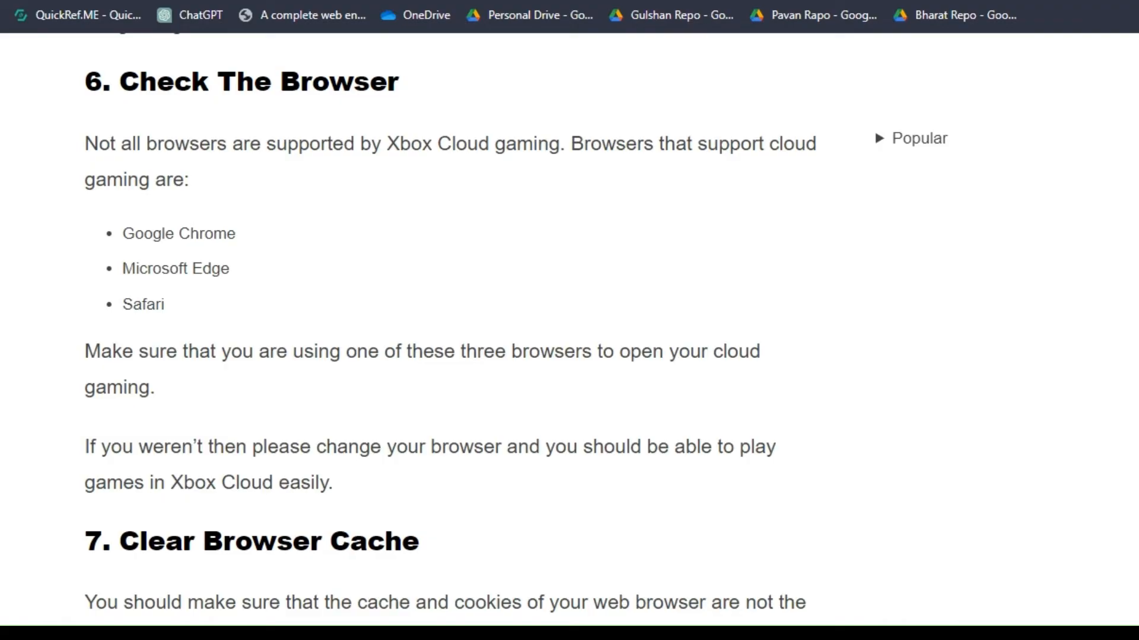
{"action": "scroll", "scroll_direction": "down", "scroll_amount": 3}
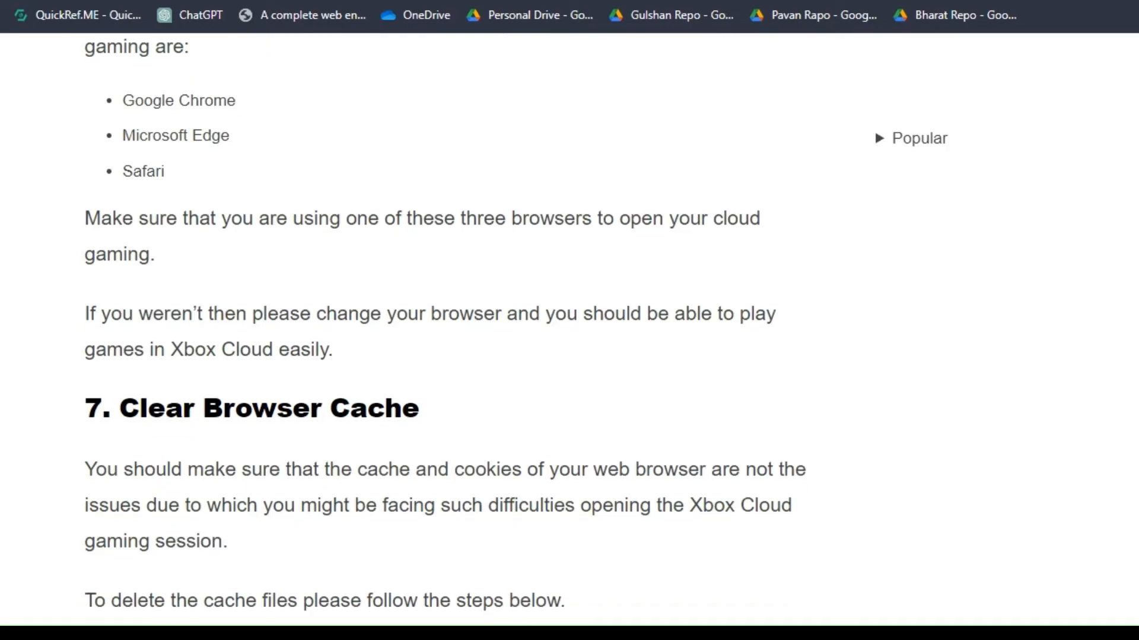
{"action": "scroll", "scroll_direction": "down", "scroll_amount": 3}
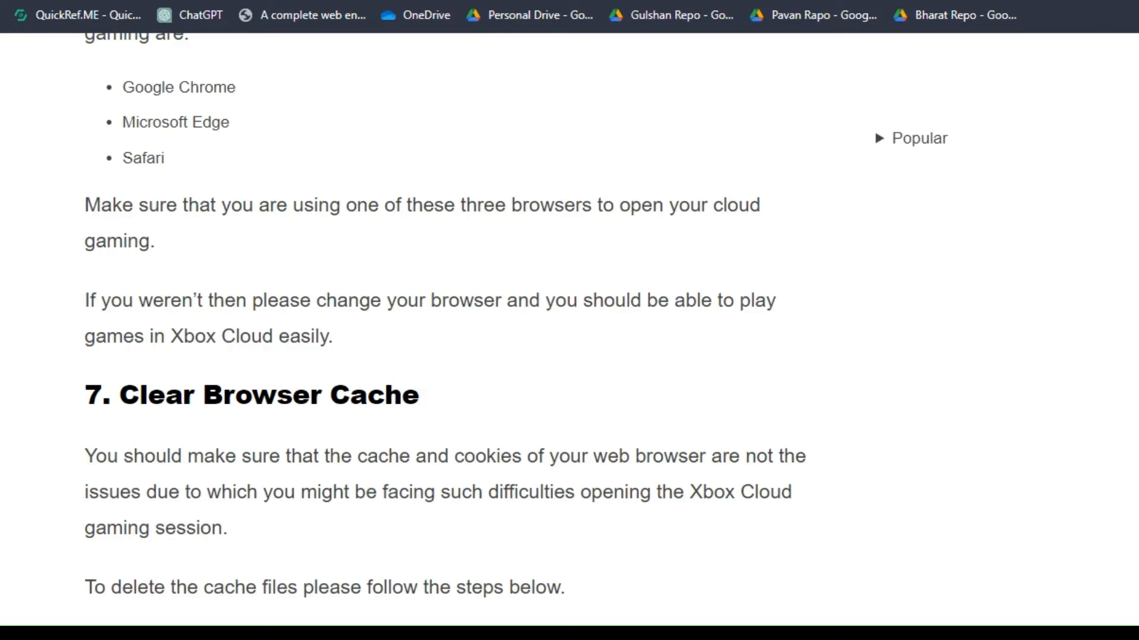
{"action": "scroll", "scroll_direction": "down", "scroll_amount": 3}
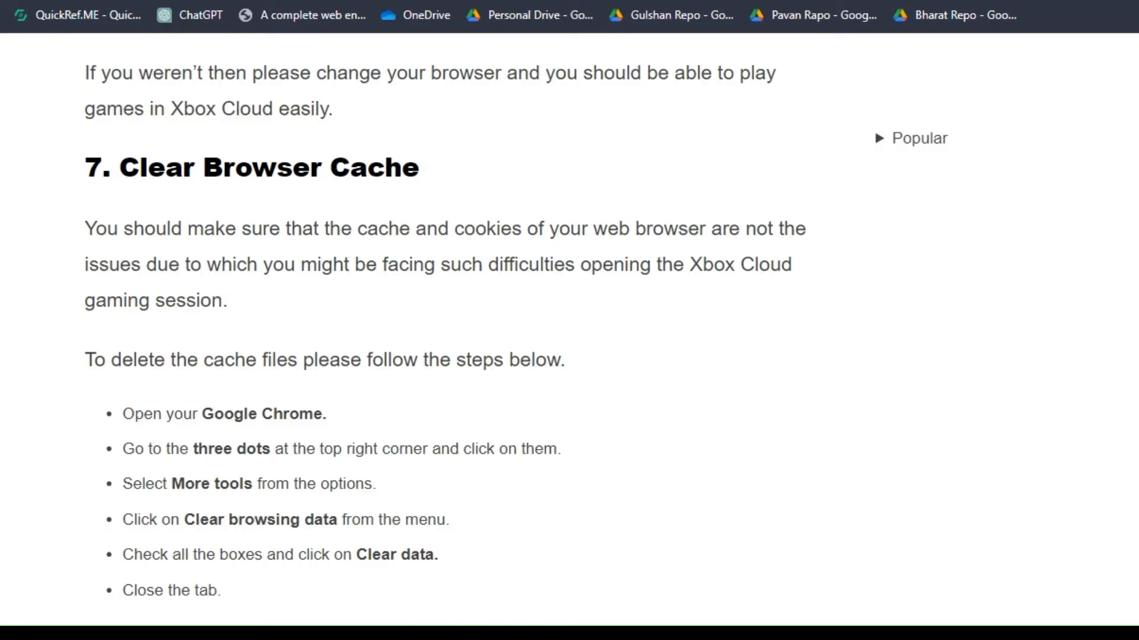
{"action": "scroll", "scroll_direction": "down", "scroll_amount": 3}
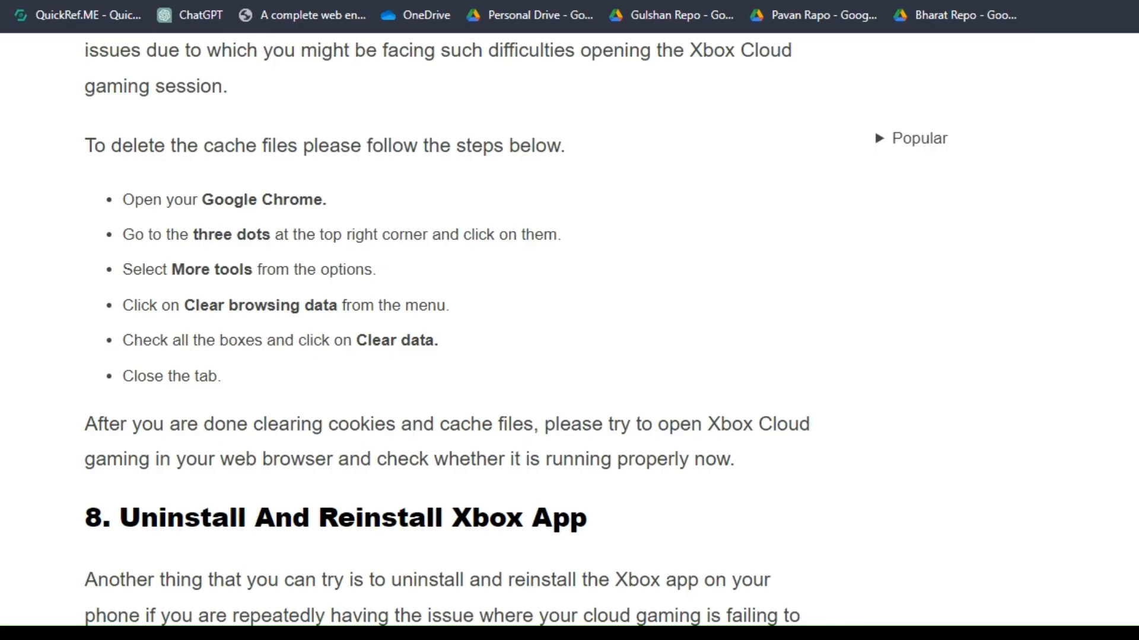
{"action": "scroll", "scroll_direction": "down", "scroll_amount": 3}
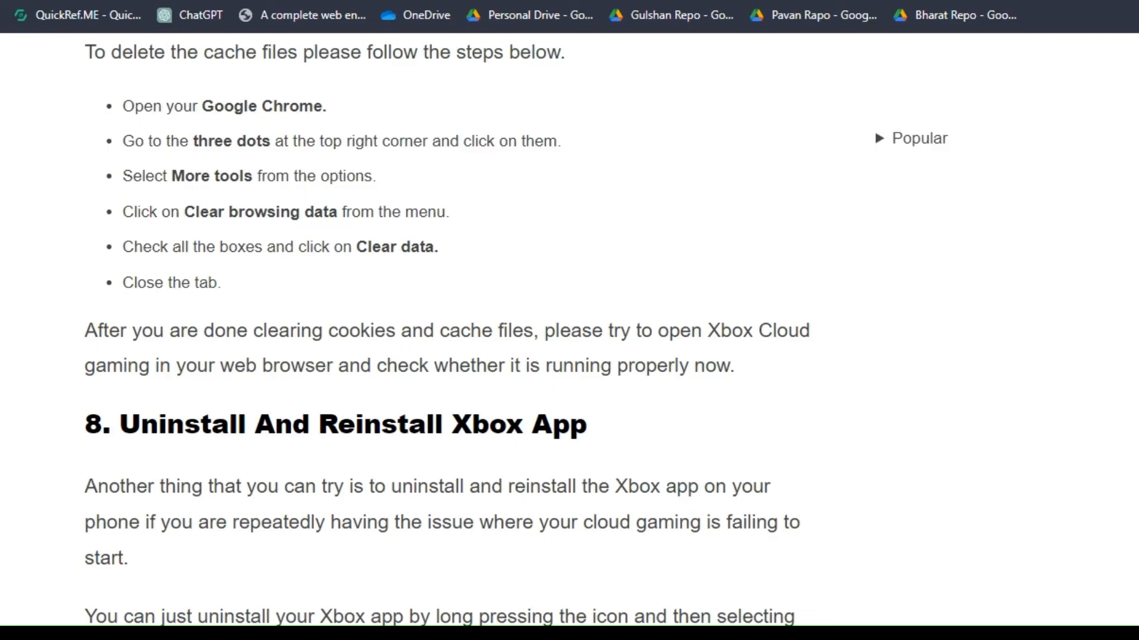
{"action": "scroll", "scroll_direction": "down", "scroll_amount": 3}
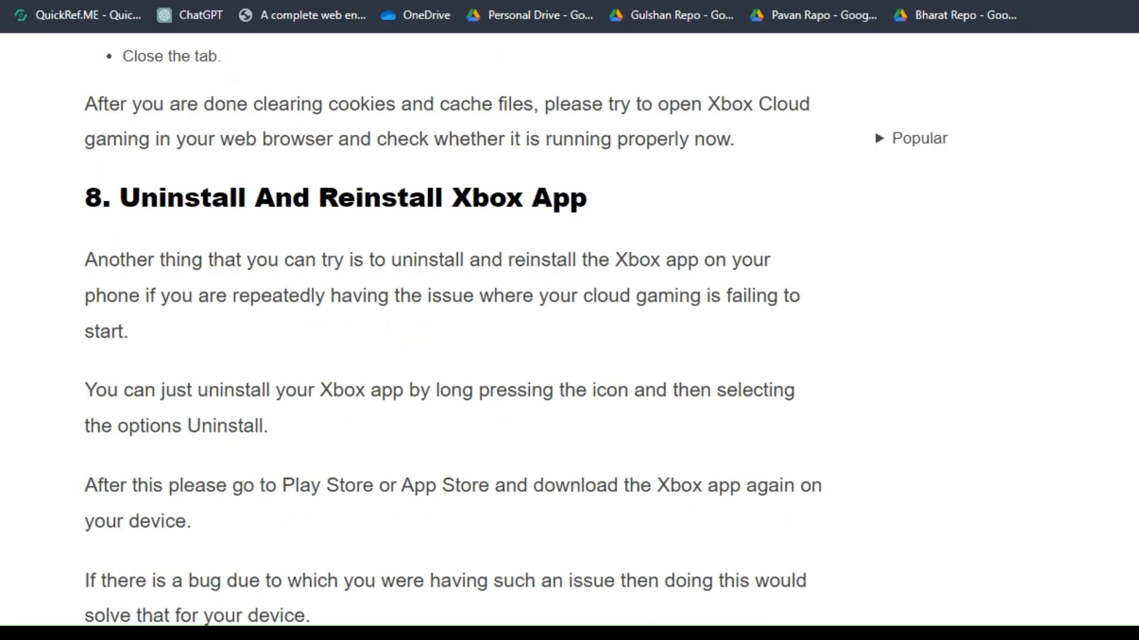
{"action": "scroll", "scroll_direction": "down", "scroll_amount": 3}
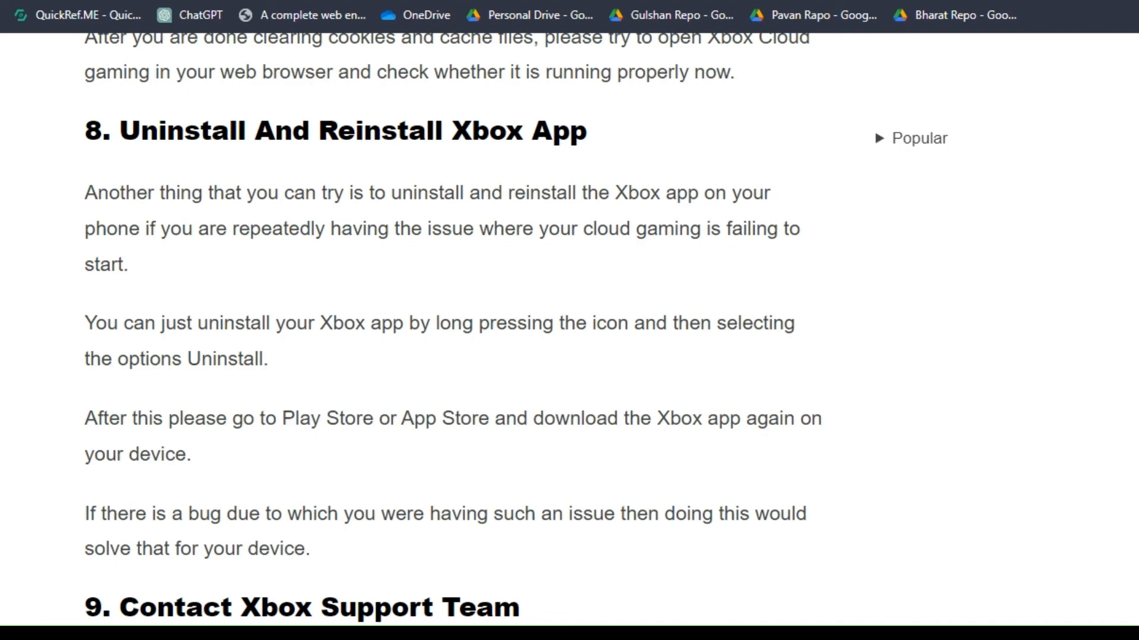
{"action": "scroll", "scroll_direction": "down", "scroll_amount": 3}
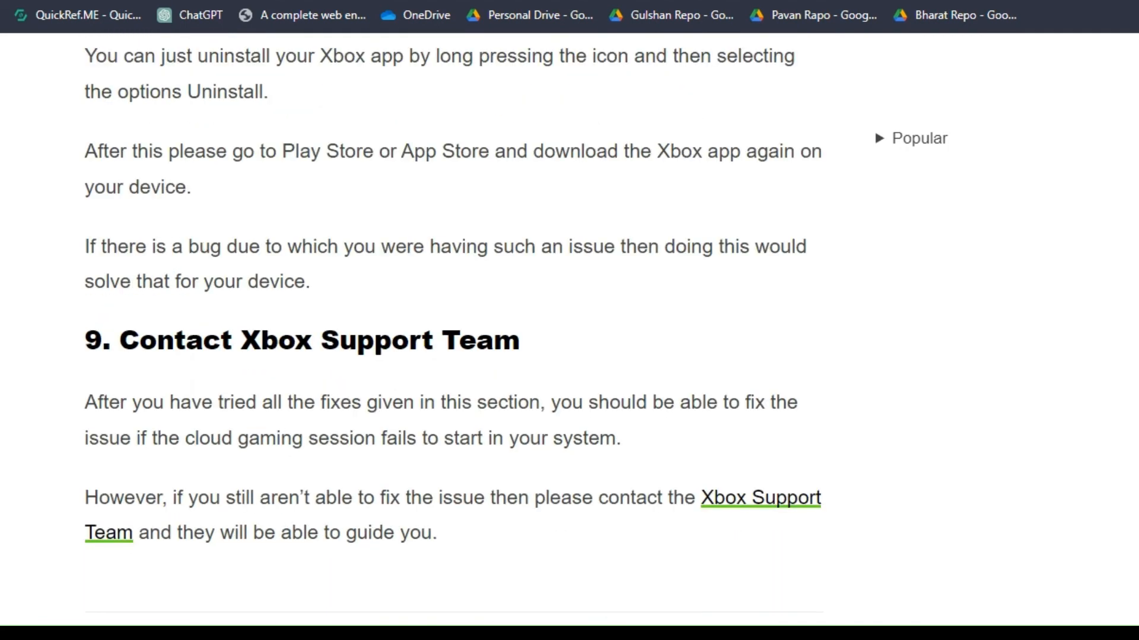
{"action": "scroll", "scroll_direction": "down", "scroll_amount": 3}
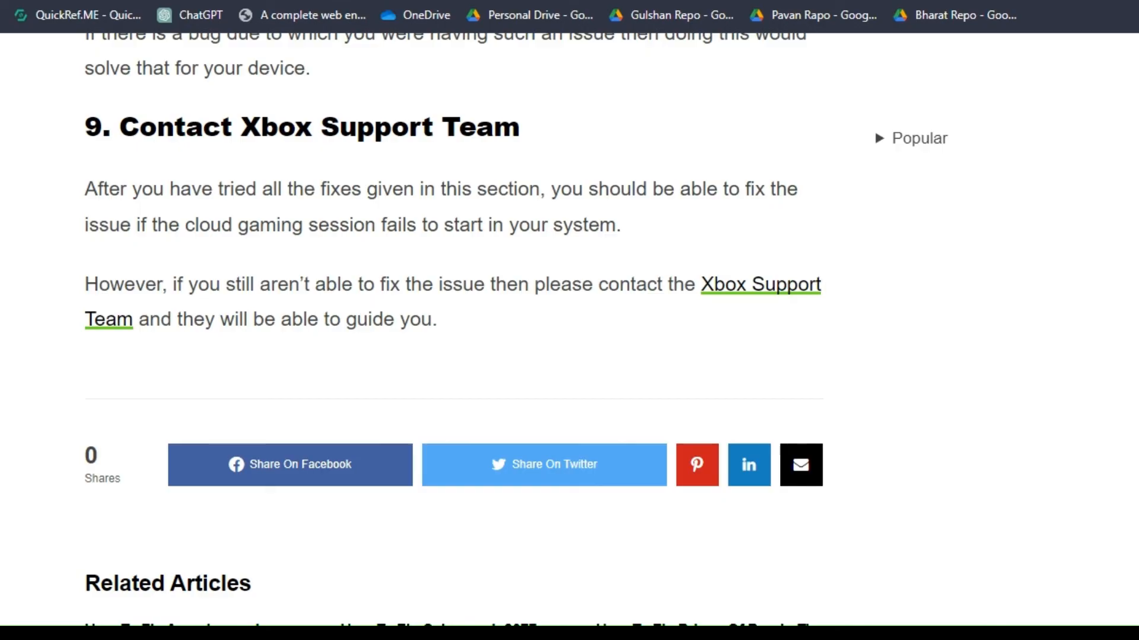
{"action": "scroll", "scroll_direction": "up", "scroll_amount": 3}
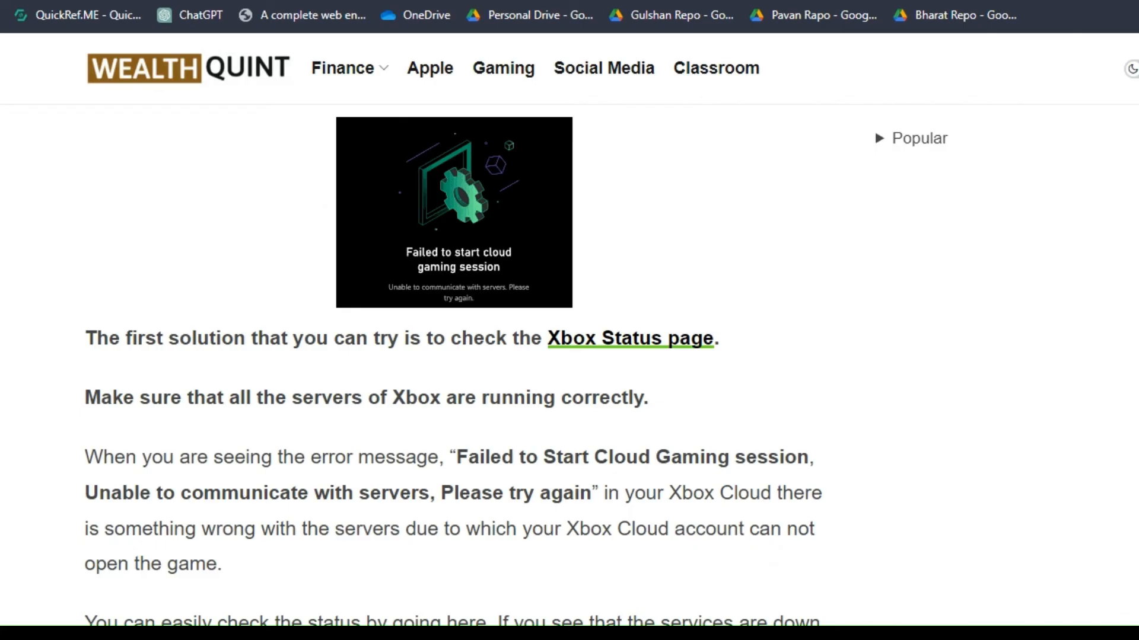